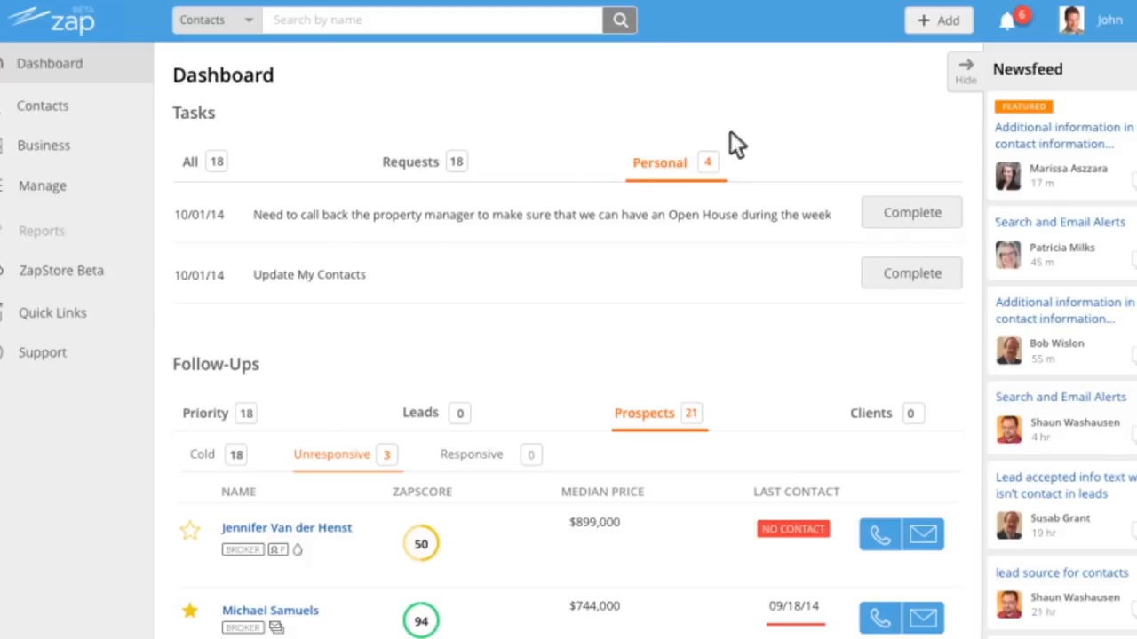
Step: Reach the My Website page through the account options list at top right
left_click(1069, 20)
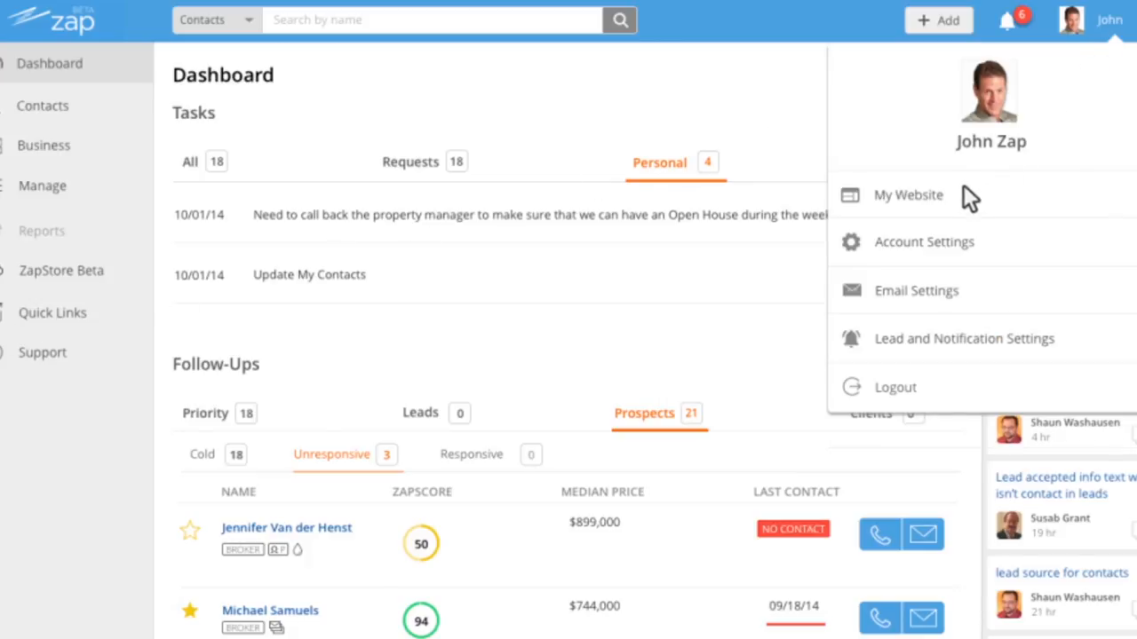
left_click(908, 194)
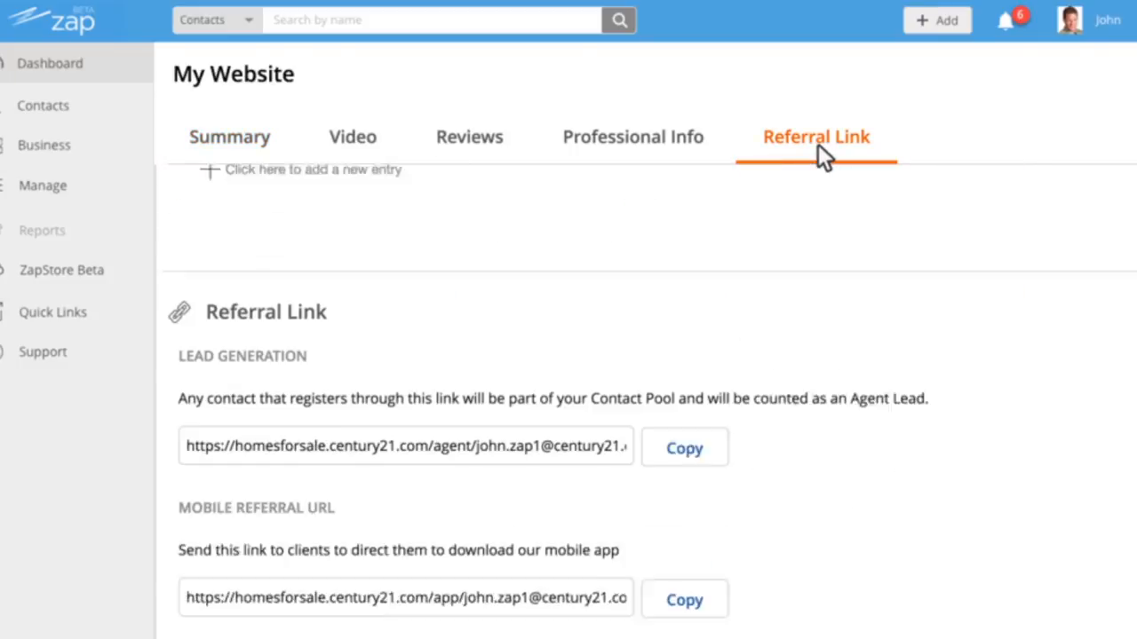
Step: Switch My Website to the Referral Link section from its Summary view
left_click(684, 447)
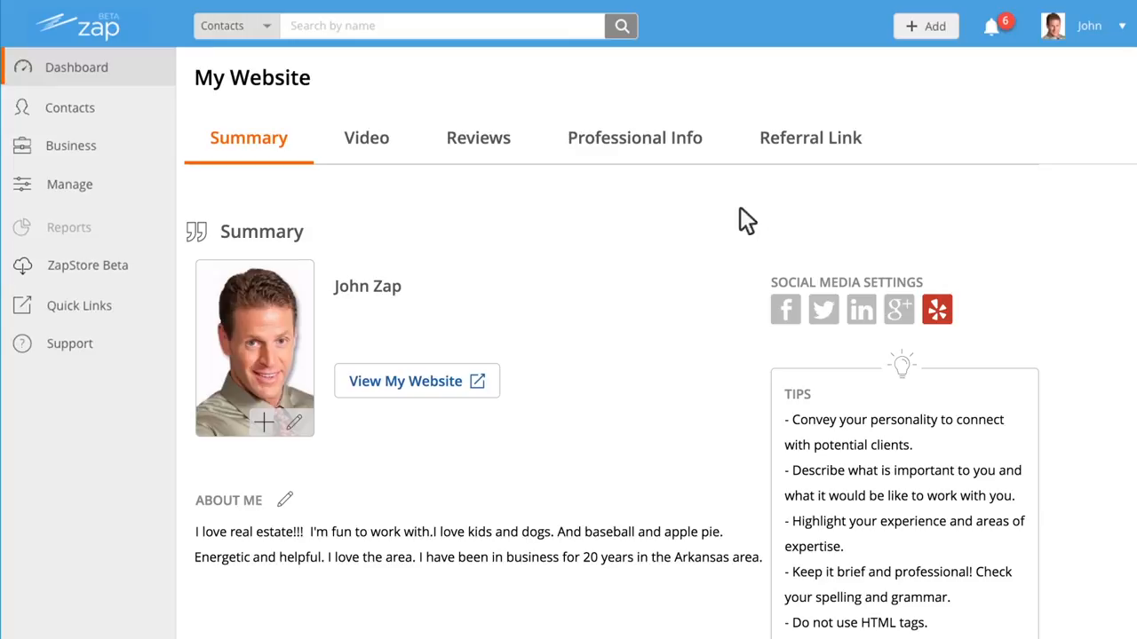
Step: Copy the Mobile Referral URL from the Referral Link section, confirmed by 'Link copied'
left_click(810, 139)
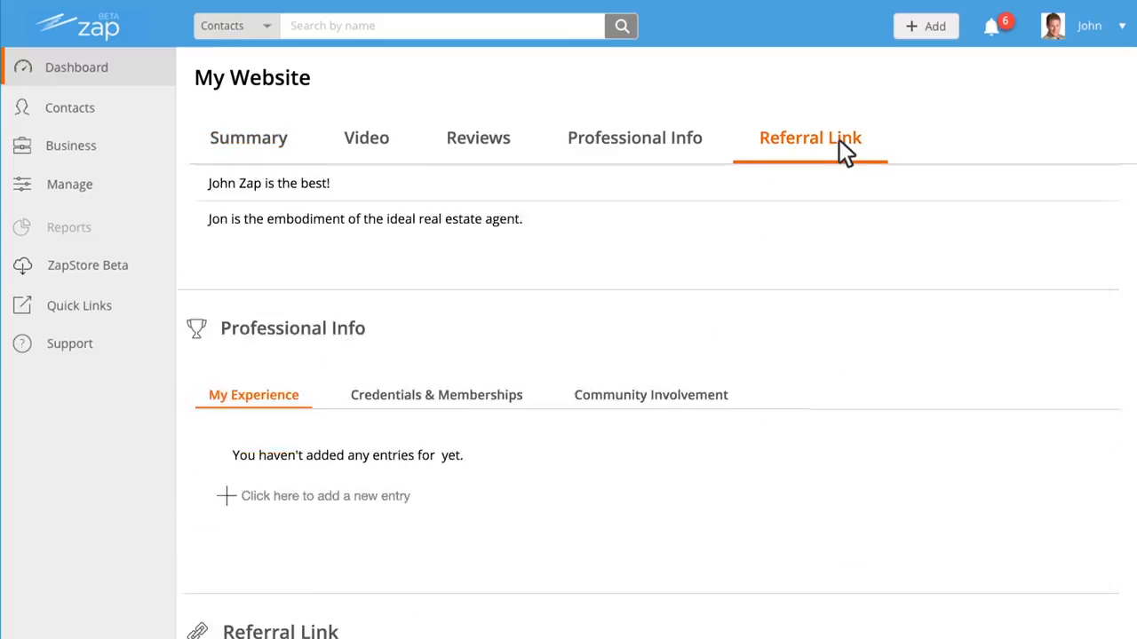
left_click(810, 139)
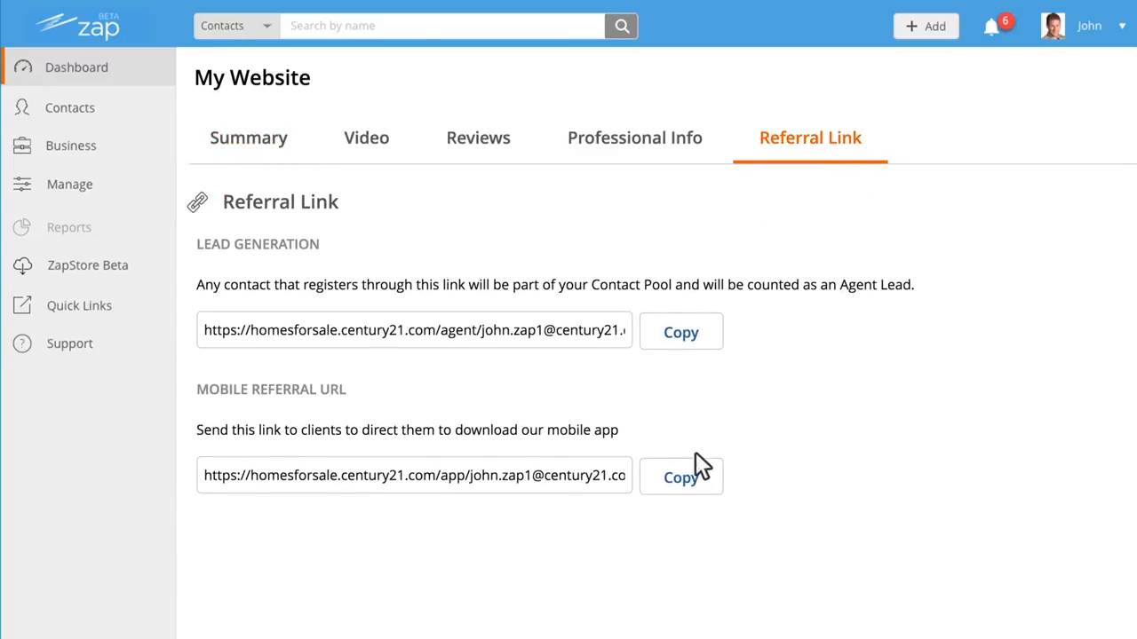
left_click(680, 476)
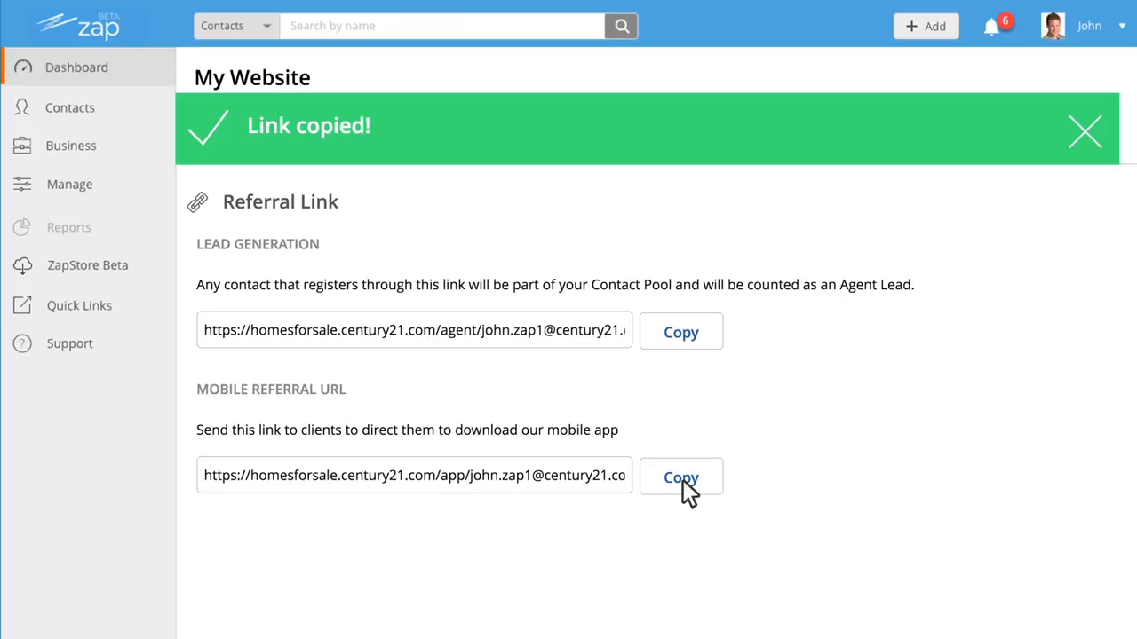